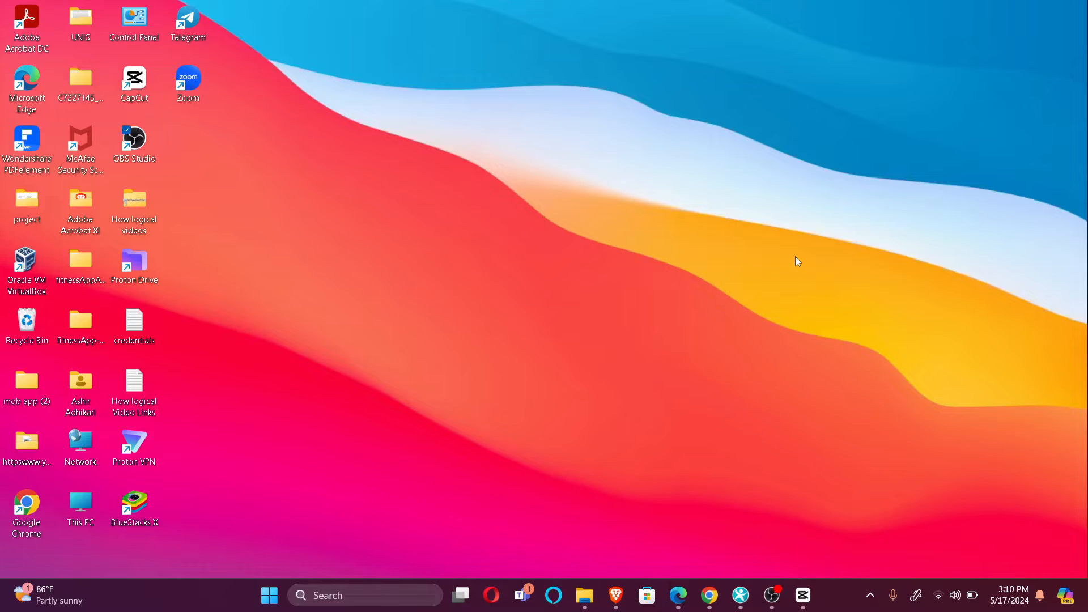
mouse_move(789, 281)
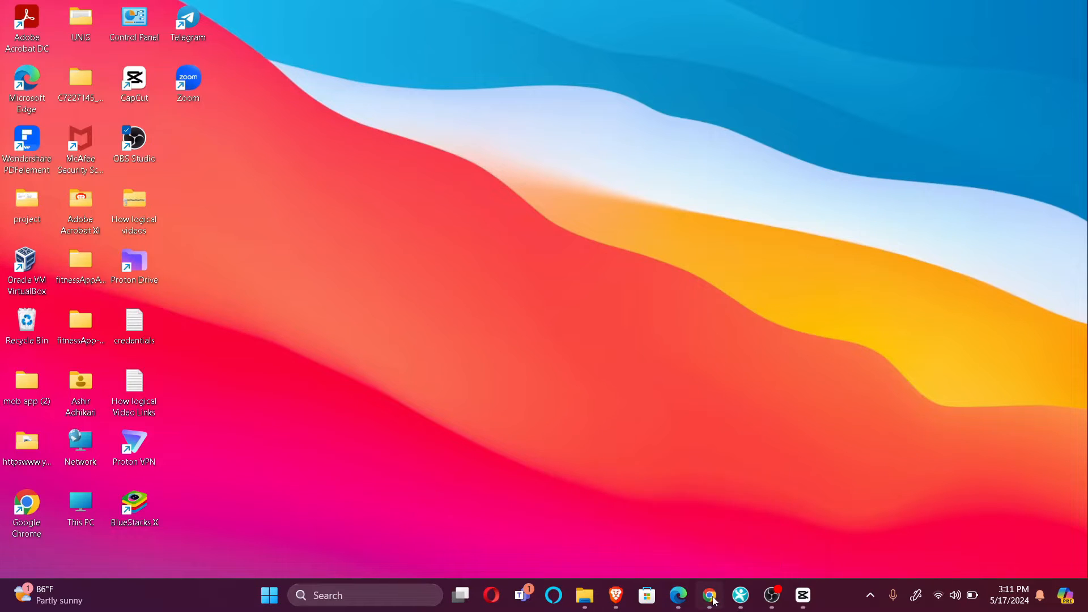
- Open Chrome to show Google results for "united bank log in"
left_click(709, 600)
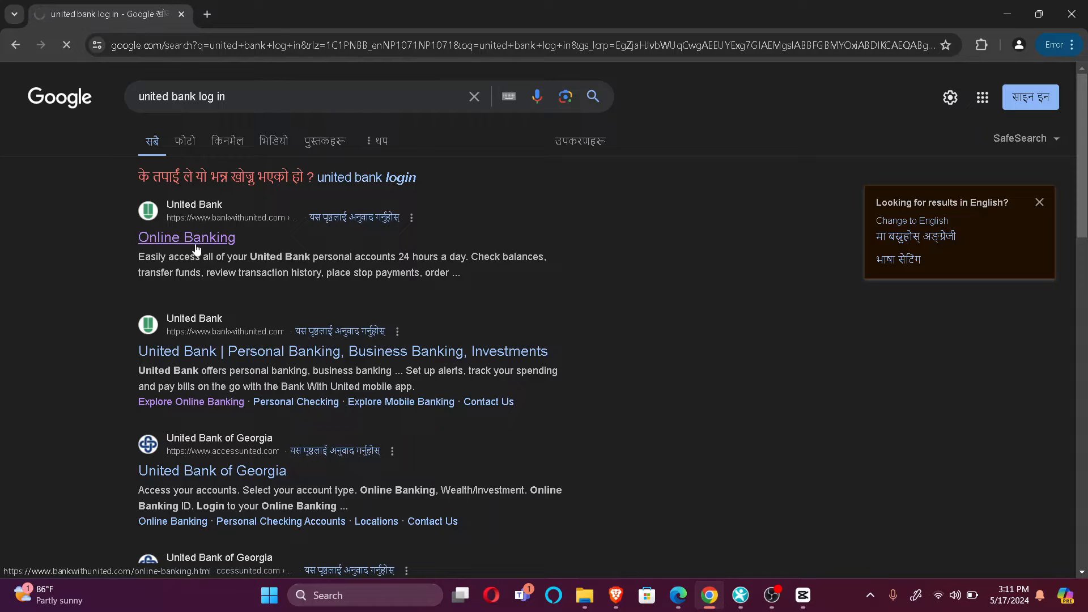
- Open United Bank's Online Banking result and focus the Secure Sign-In User ID box
left_click(186, 238)
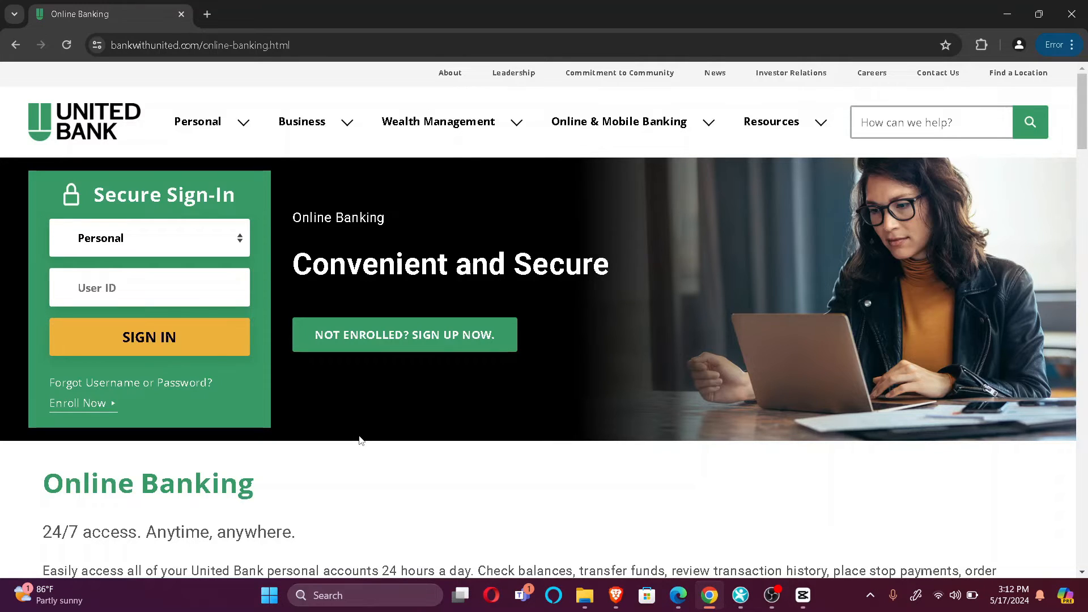
left_click(148, 237)
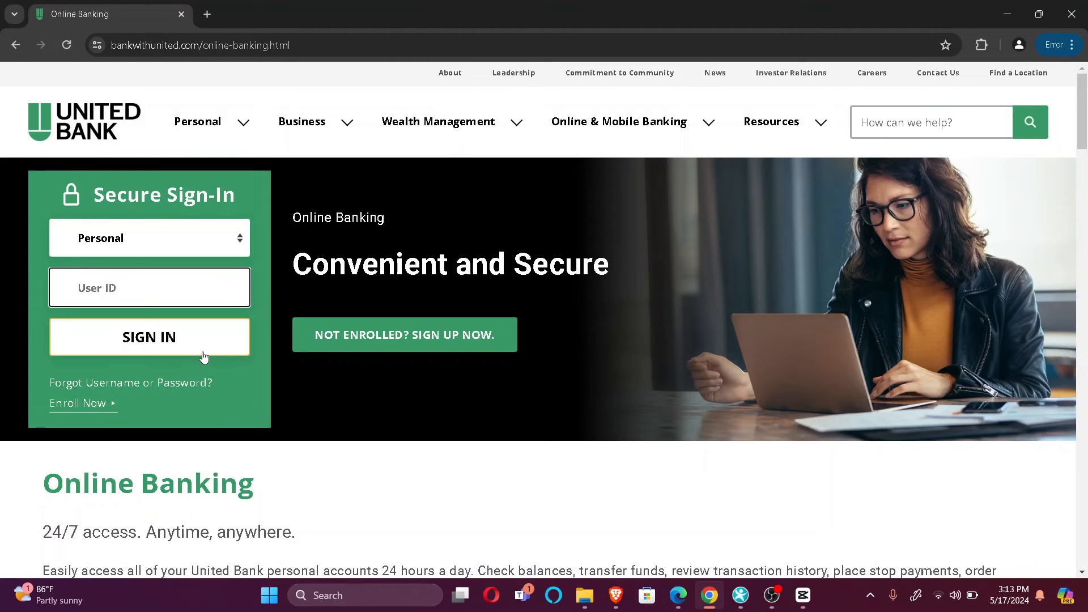
left_click(148, 288)
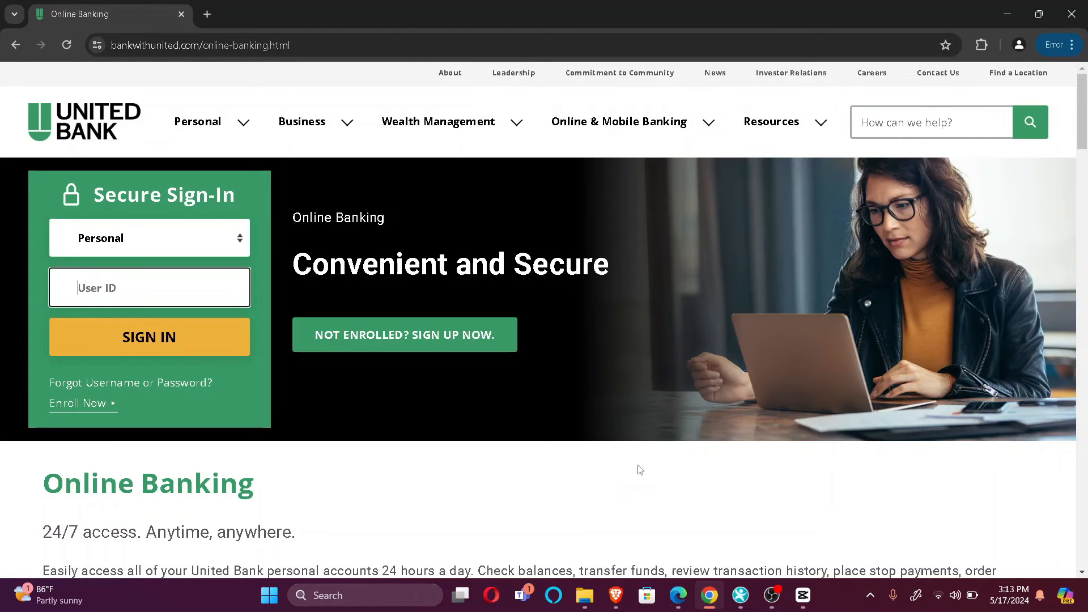